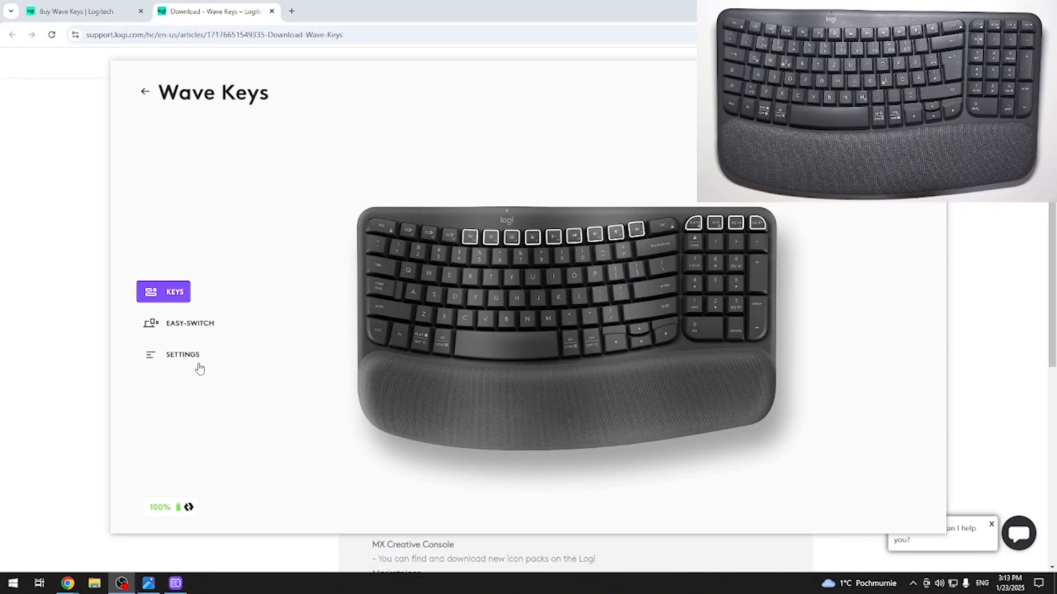
- Show the Wave Keys settings with the Disabled keys list, backup, restore-defaults and remove-device options
{"action": "left_click", "coordinate": [171, 353]}
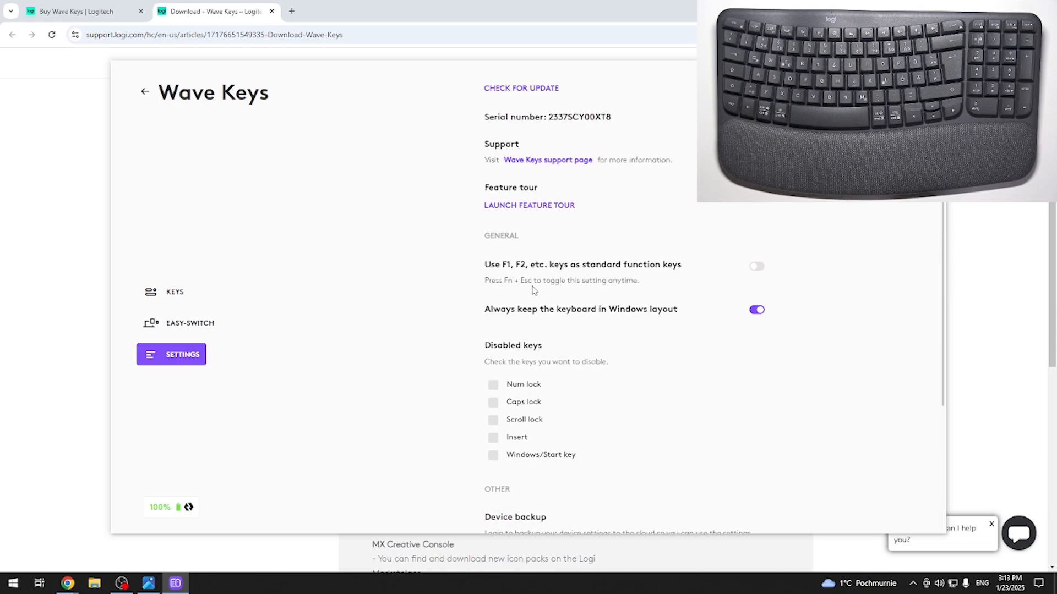
{"action": "scroll", "scroll_direction": "down", "scroll_amount": 3}
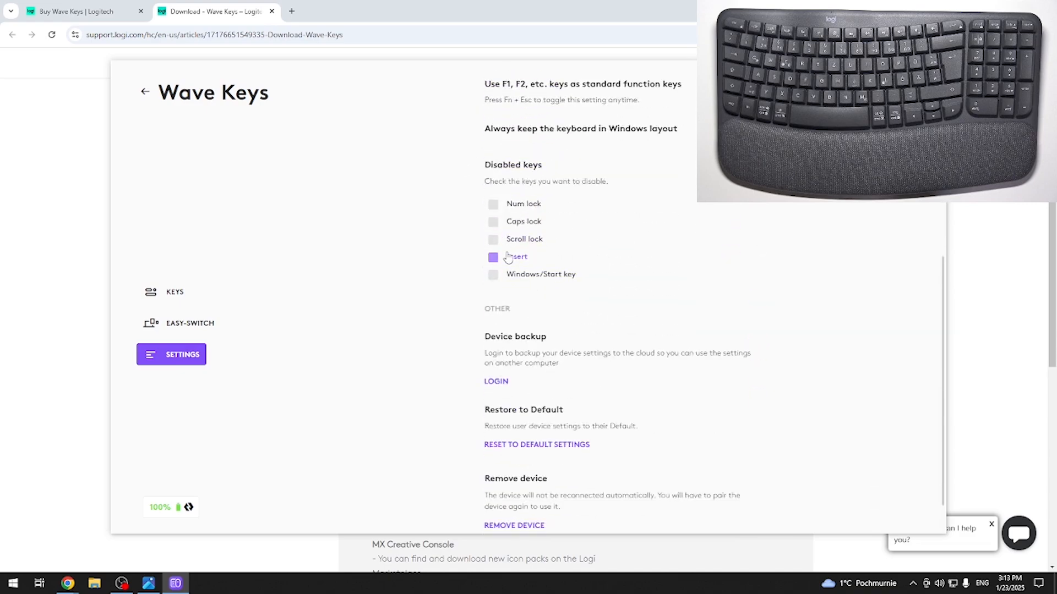
{"action": "left_click", "coordinate": [493, 221]}
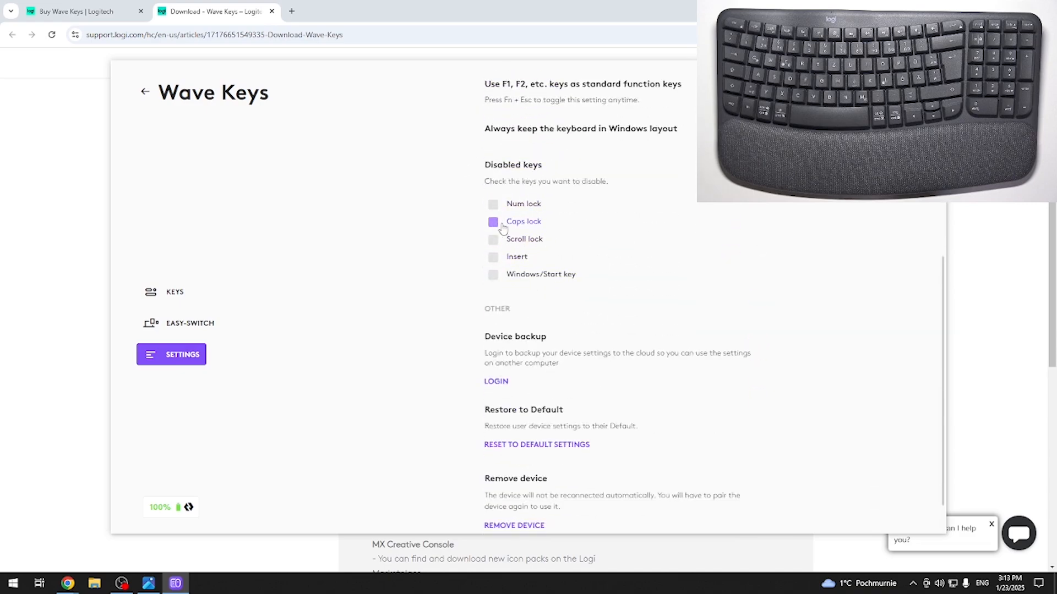
{"action": "left_click", "coordinate": [493, 274]}
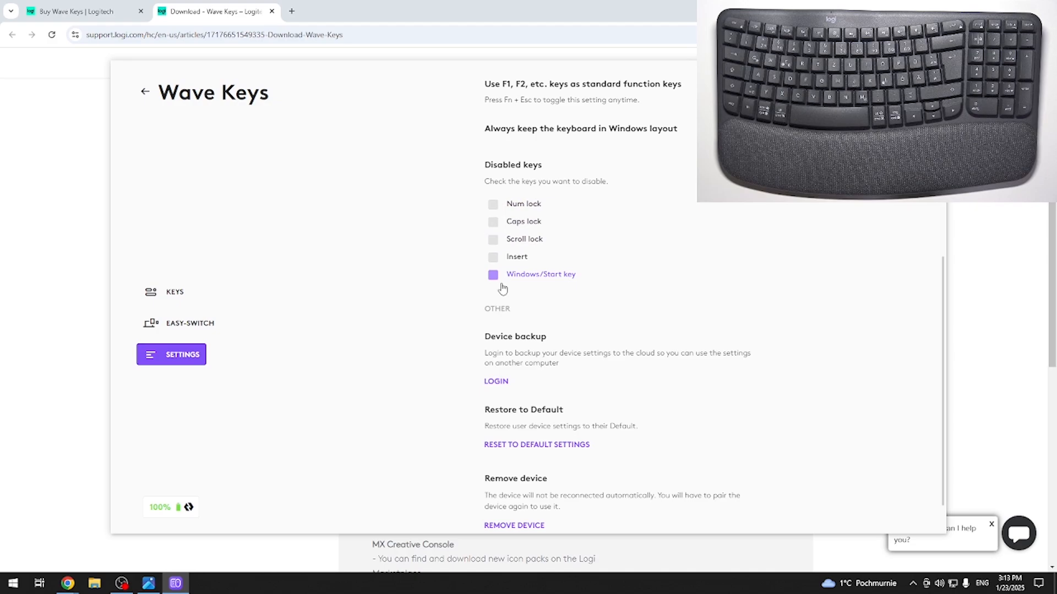
{"action": "mouse_move", "coordinate": [515, 279]}
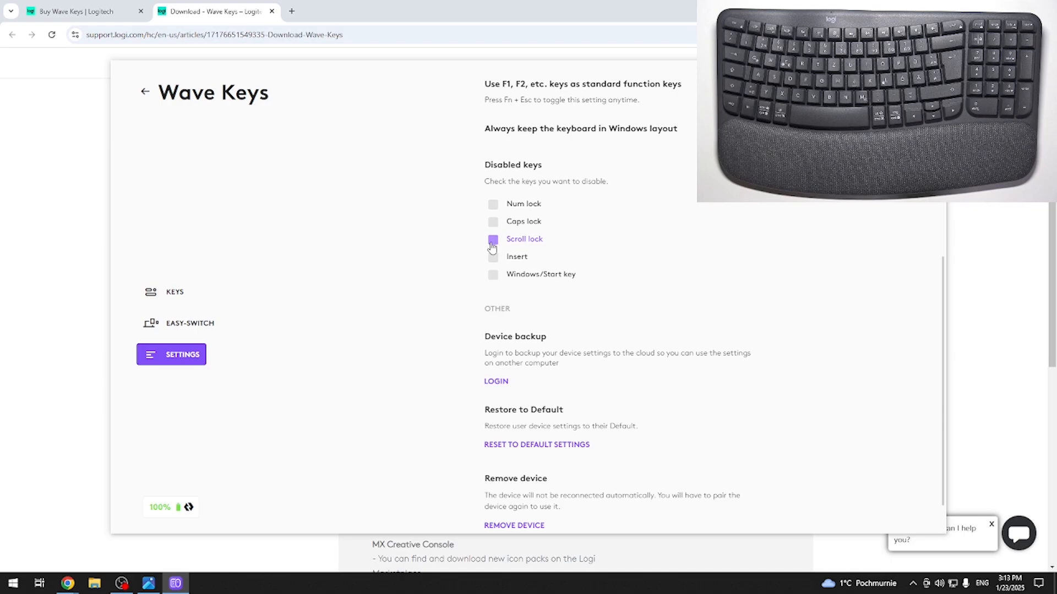
{"action": "left_click", "coordinate": [493, 221]}
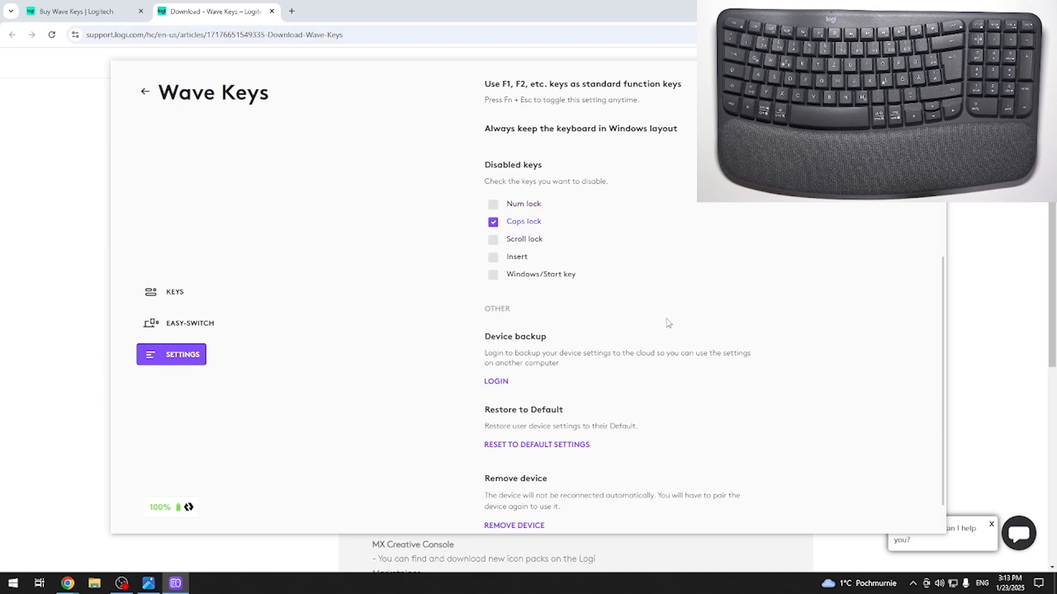
{"action": "mouse_move", "coordinate": [356, 284]}
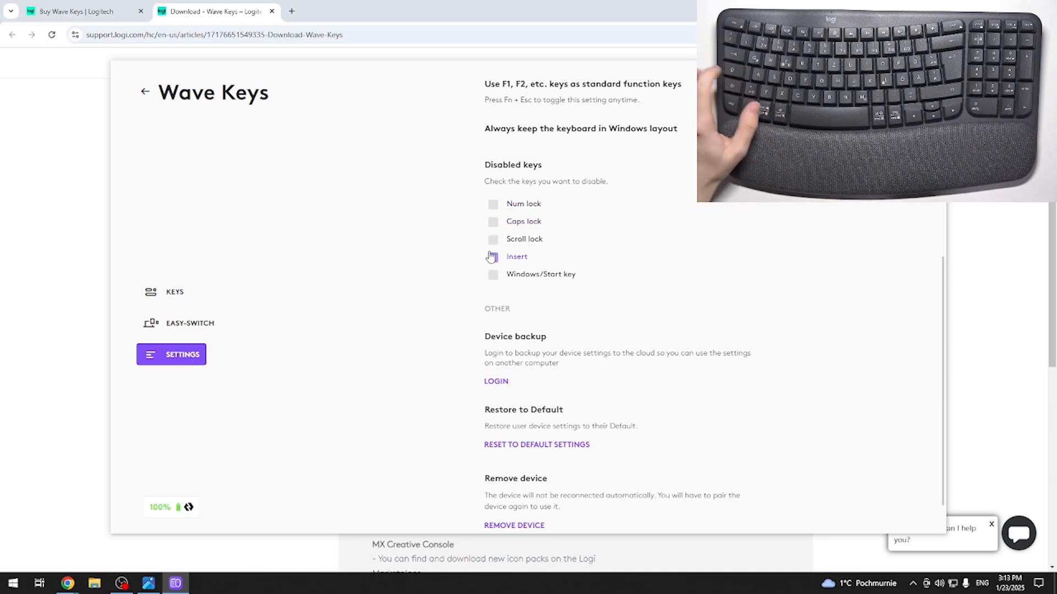
{"action": "key", "text": "capslock"}
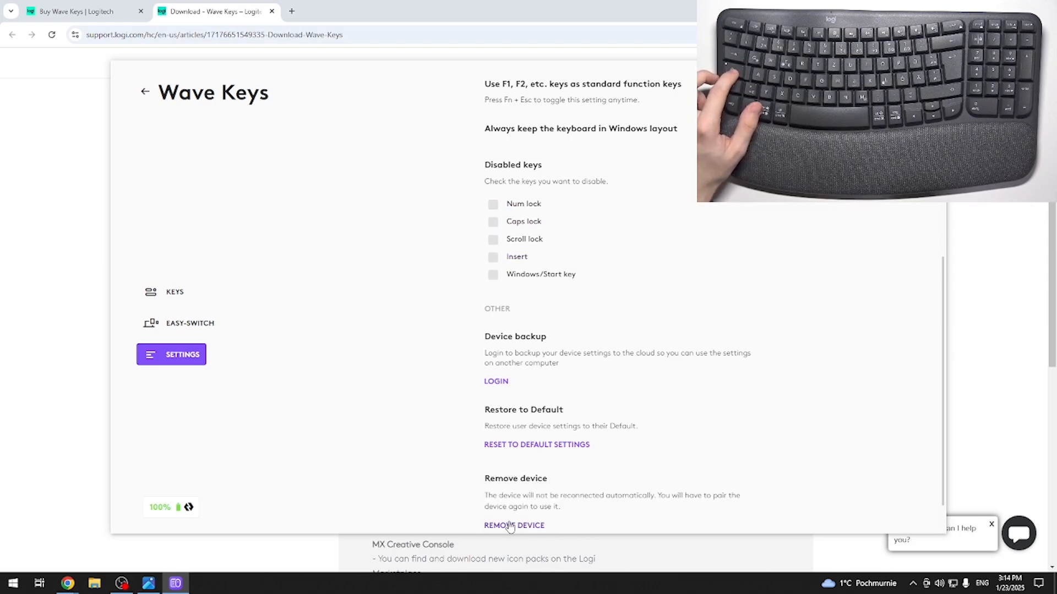
{"action": "key", "text": "capslock"}
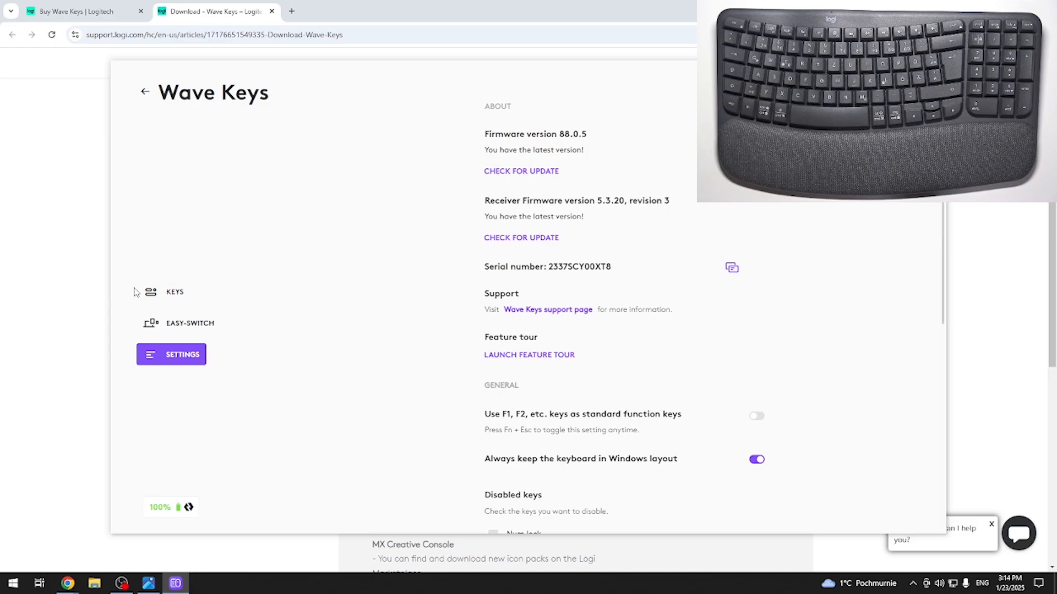
- Return to the Wave Keys keys overview showing the keyboard image
{"action": "left_click", "coordinate": [173, 290]}
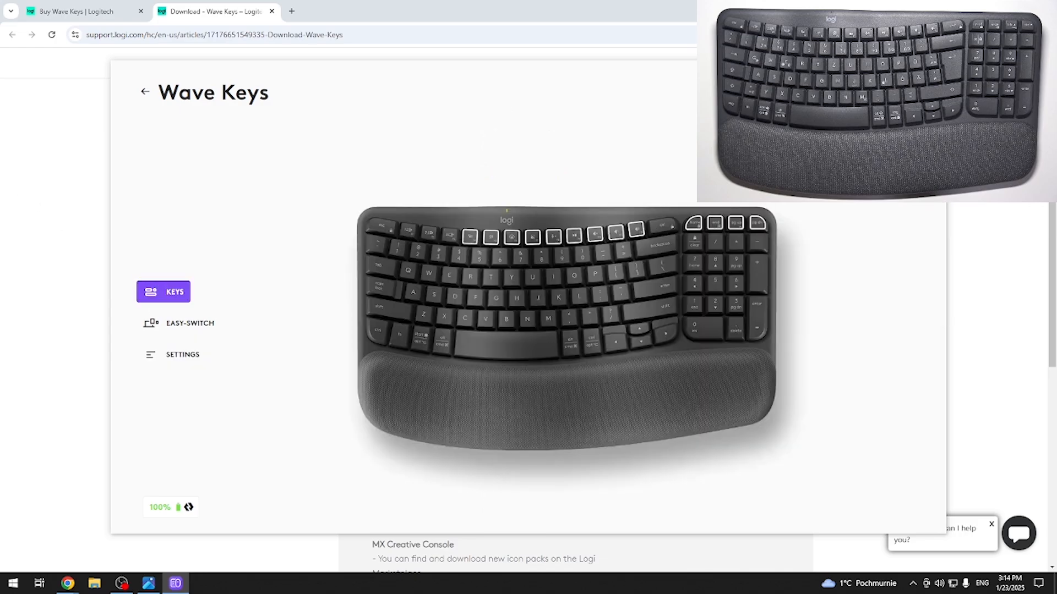